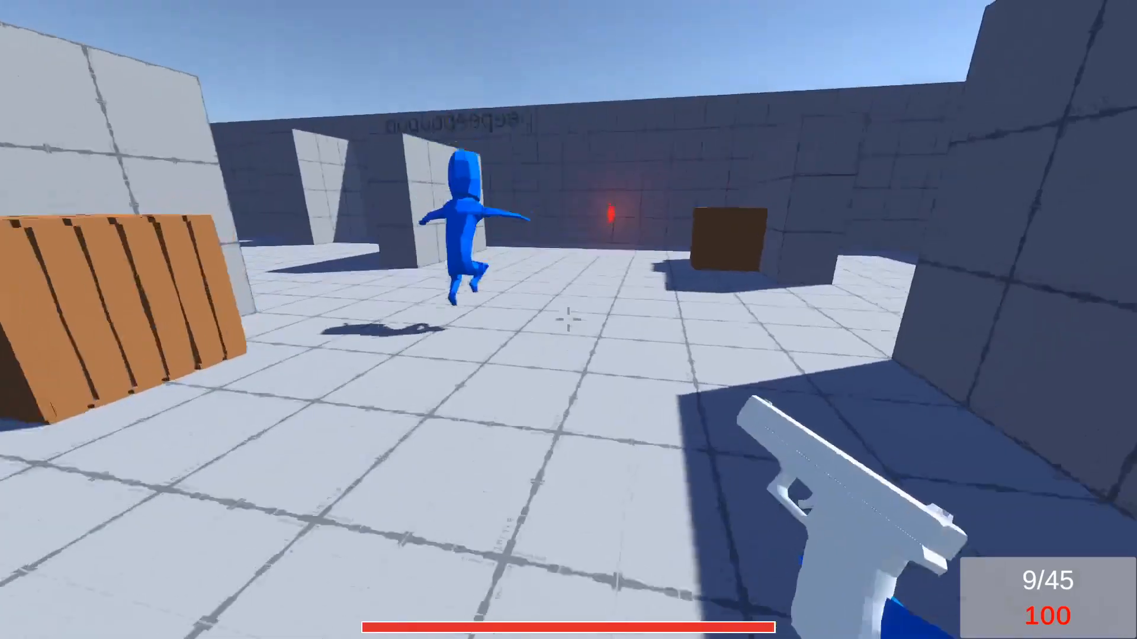
Step: View the scoreboard before and after the kill, showing xzippyzachx credited with 1 kill
click(569, 320)
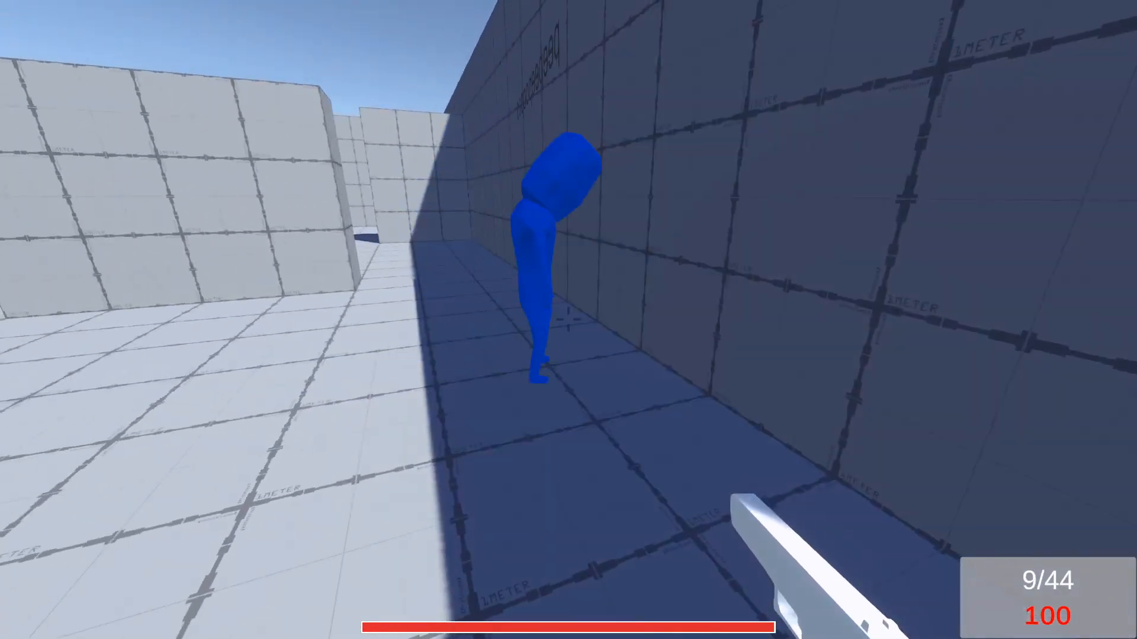
mouse_move(568, 320)
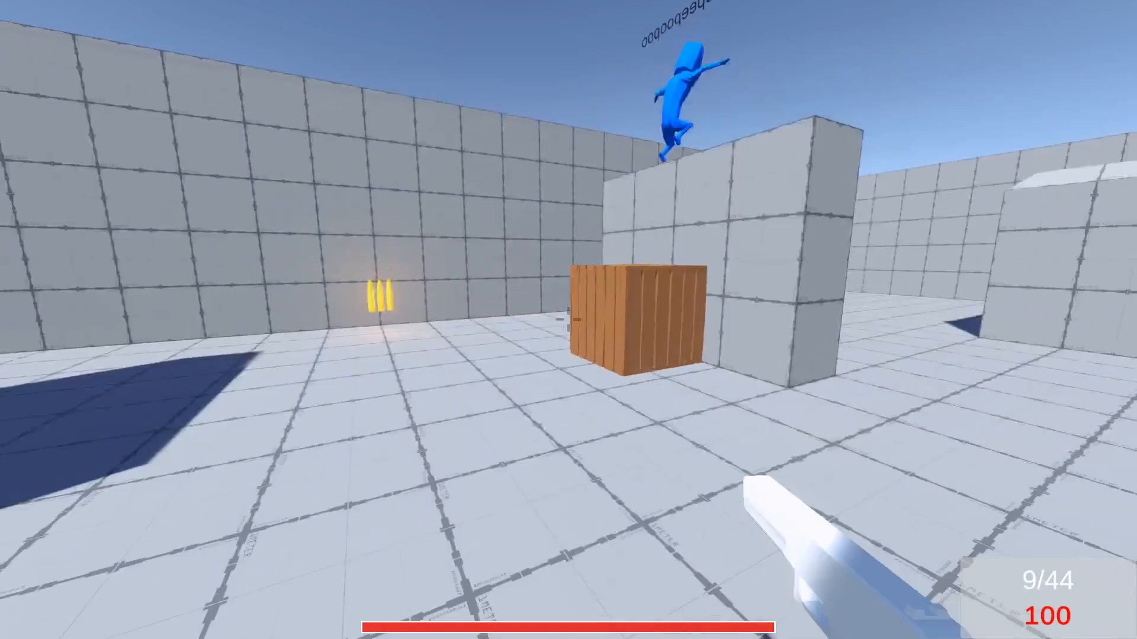
key(Tab)
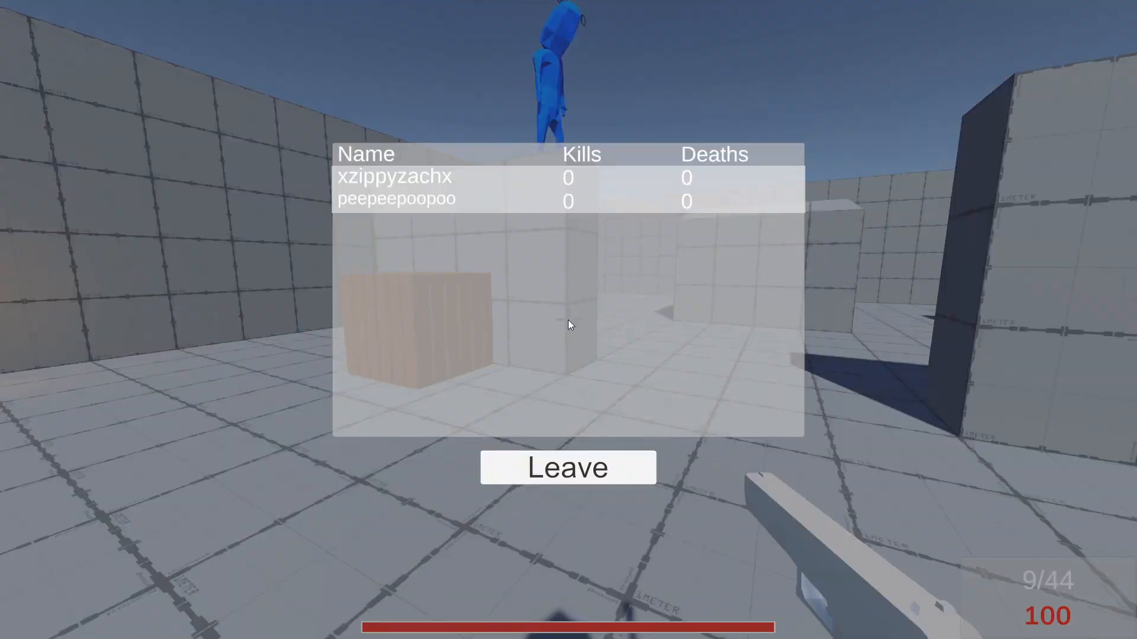
mouse_move(605, 321)
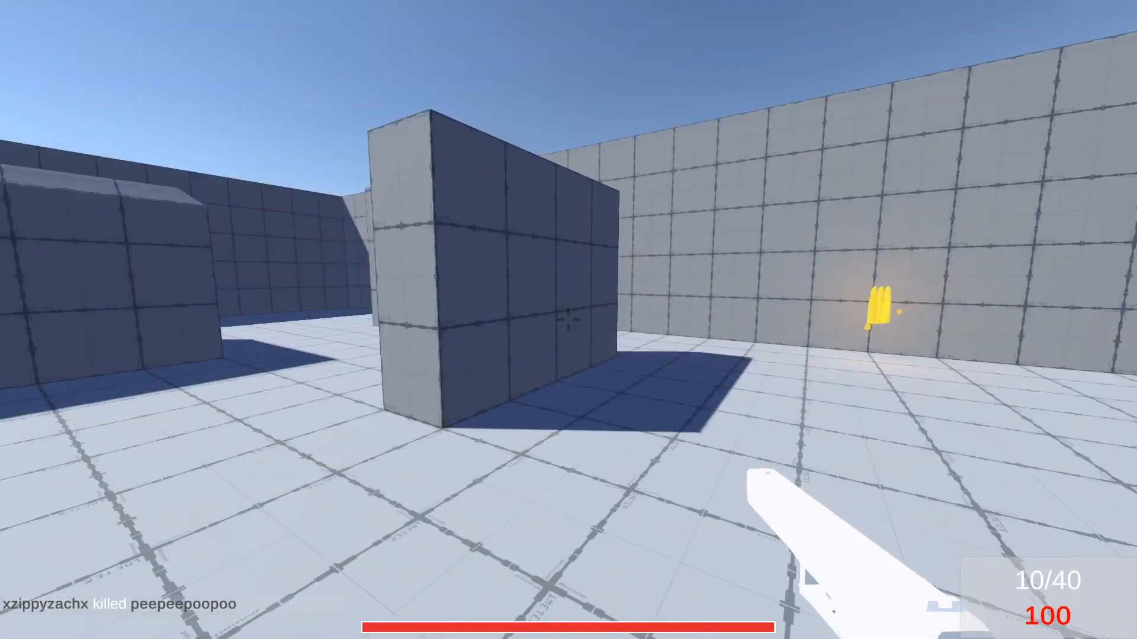
key(Tab)
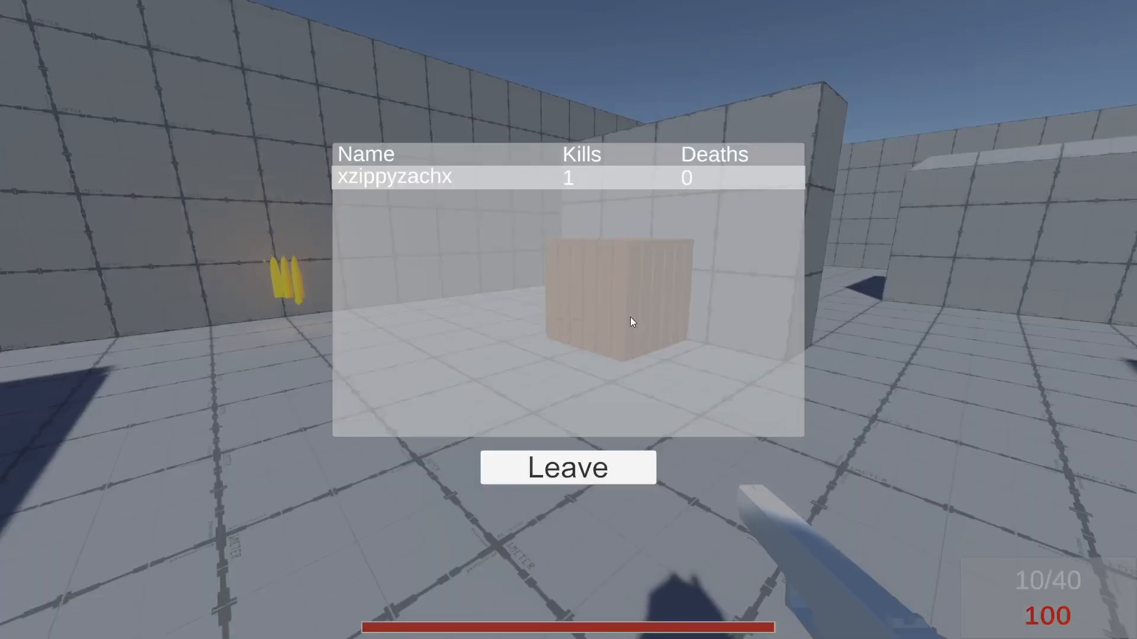